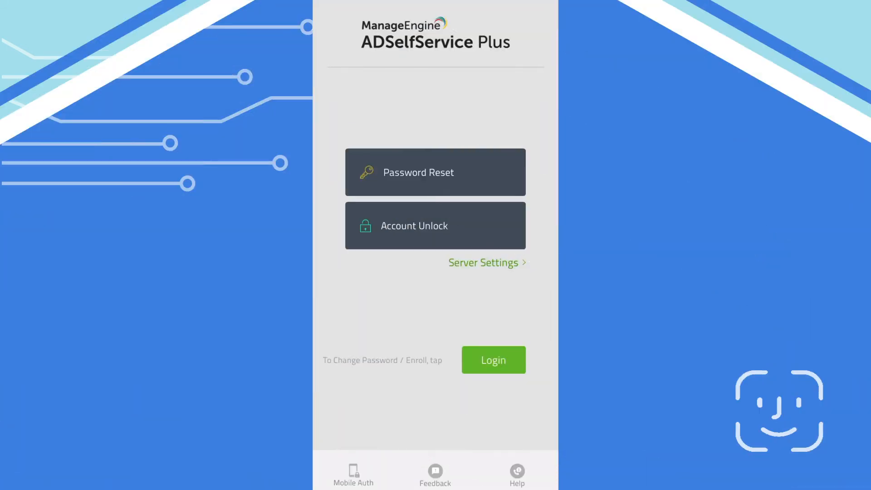
Start Password Reset and submit the username 'adam' for verification
click(474, 172)
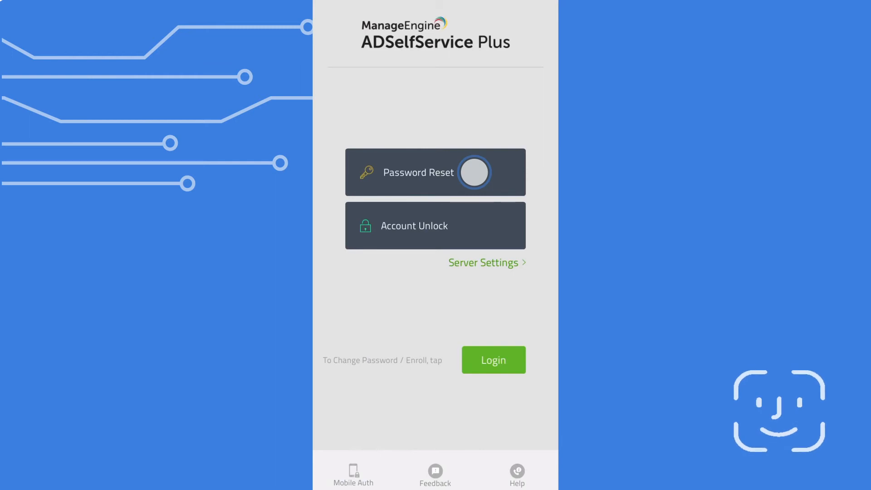
click(435, 172)
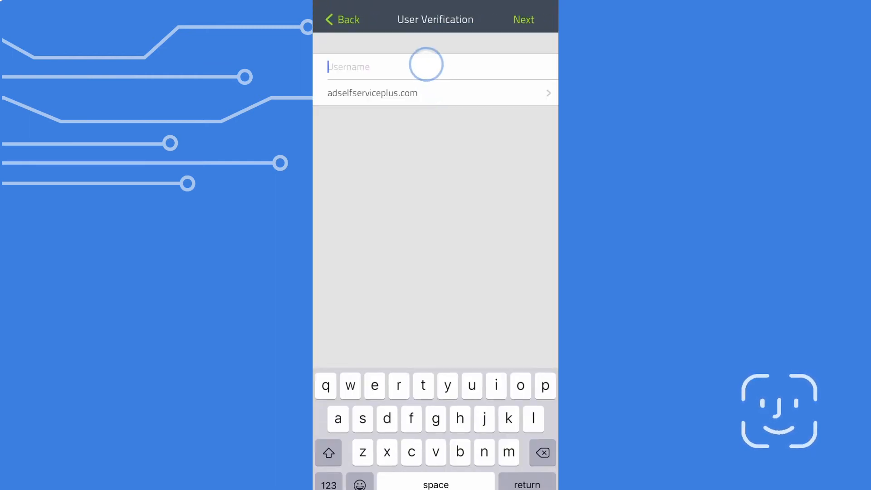
text(adam)
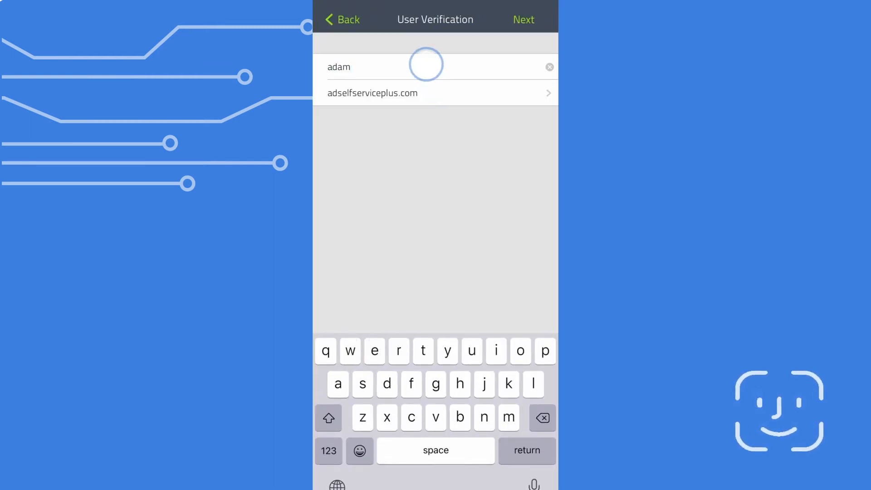
click(524, 19)
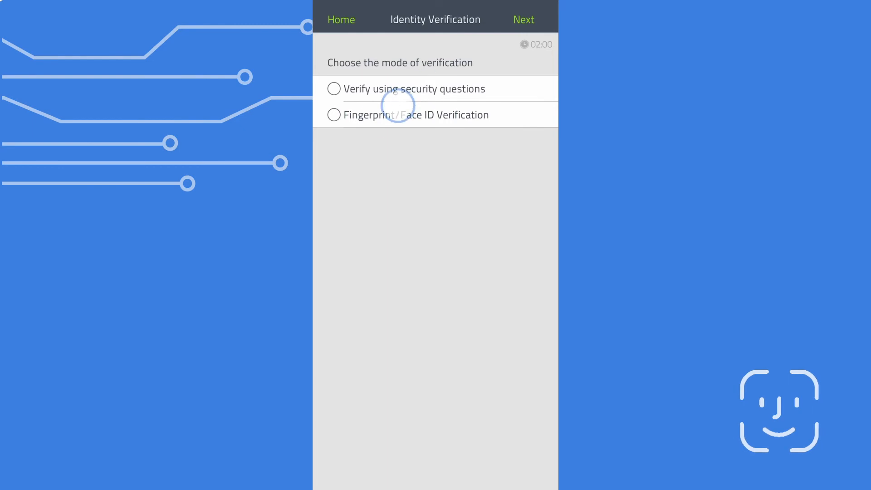
Choose Fingerprint/Face ID verification and scan the face to authenticate
click(334, 115)
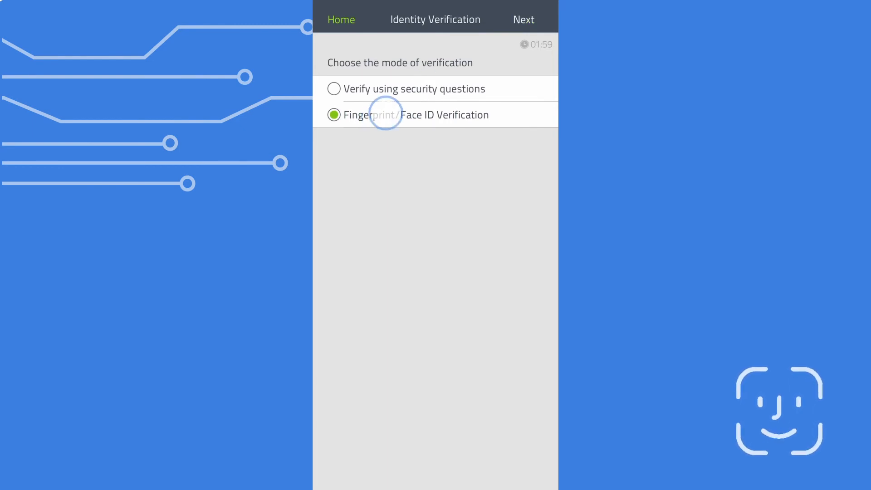
click(523, 19)
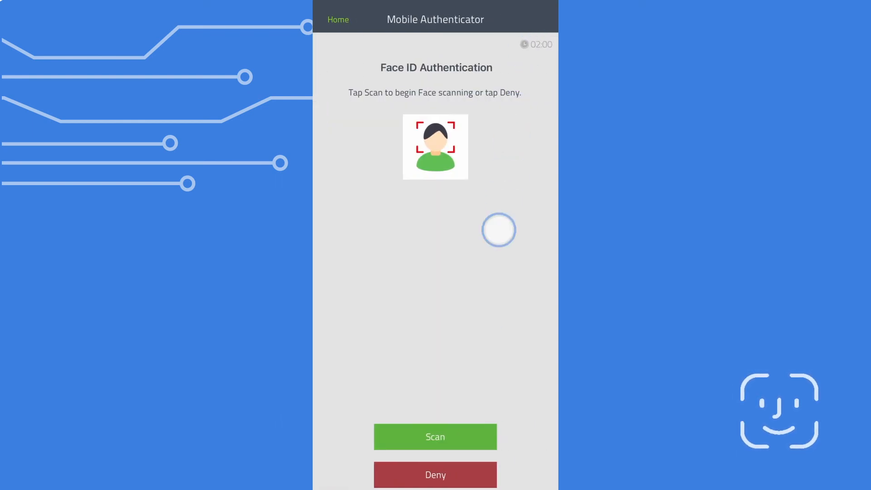
click(435, 437)
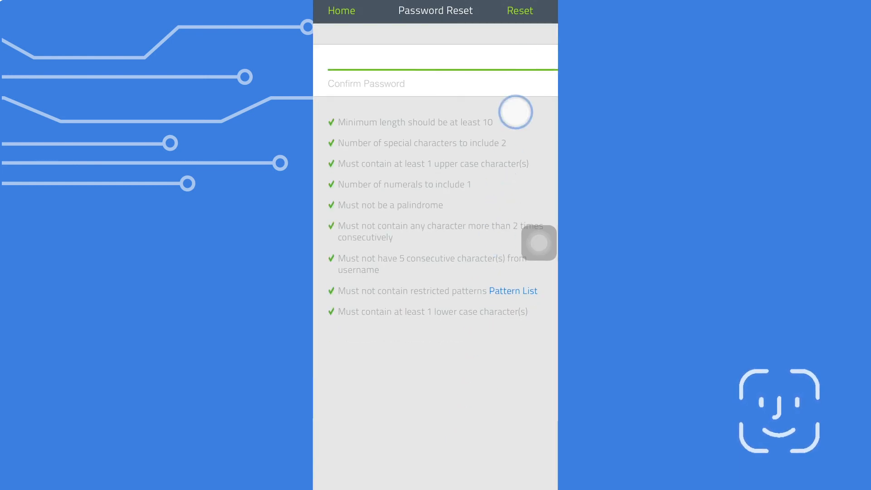
Reset the new password so Active Directory and Office 365 both report success
click(519, 11)
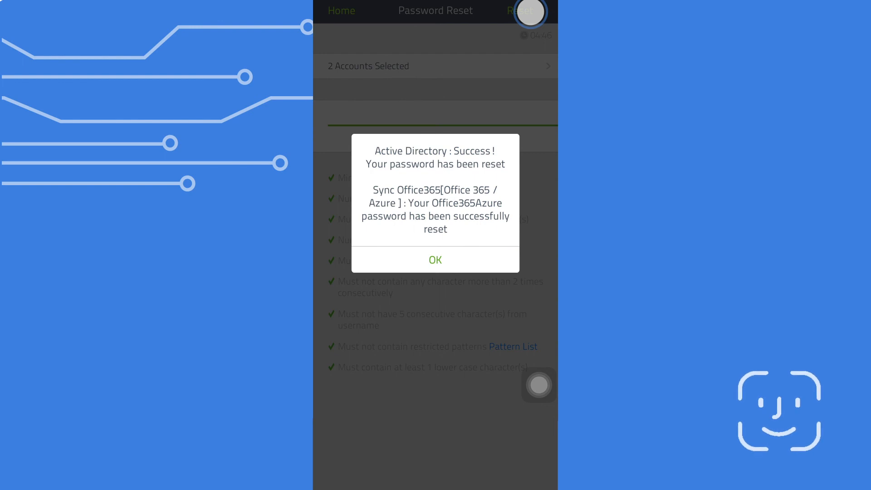